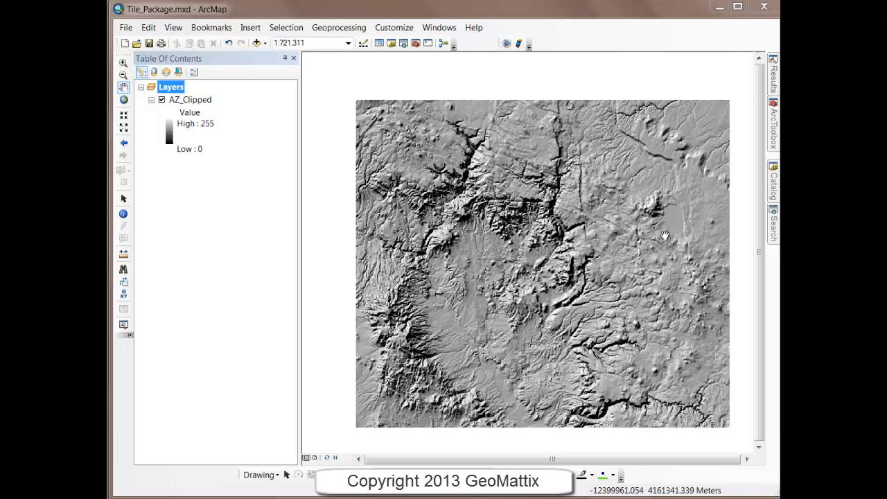
{"action": "mouse_move", "coordinate": [409, 173]}
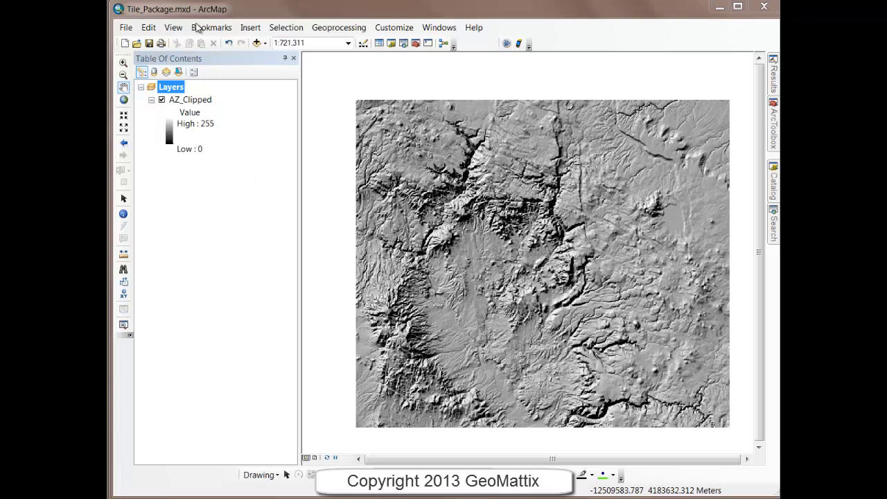
Step: Open the ArcMap Options dialog from Customize to reach the Sharing settings
{"action": "left_click", "coordinate": [126, 27]}
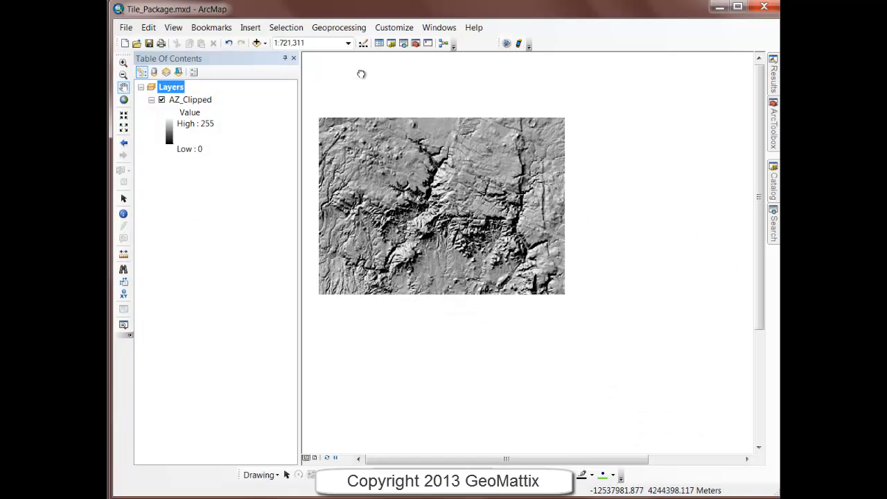
{"action": "left_click", "coordinate": [393, 27]}
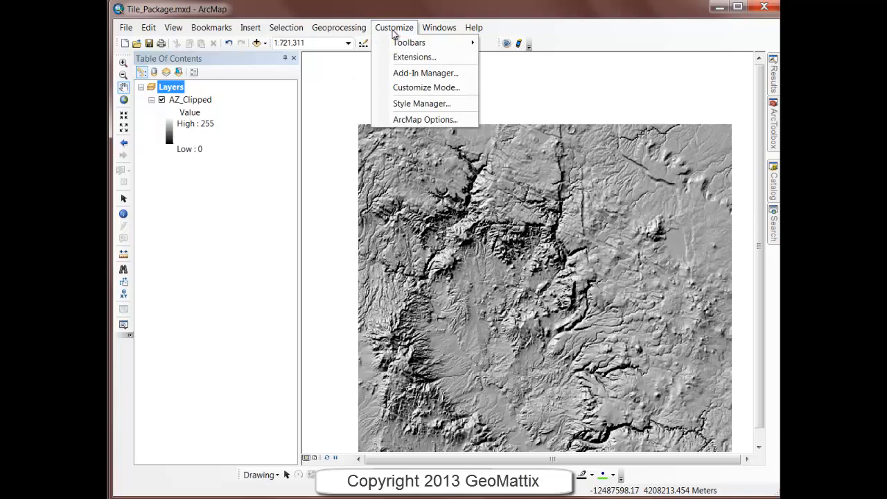
{"action": "left_click", "coordinate": [424, 119]}
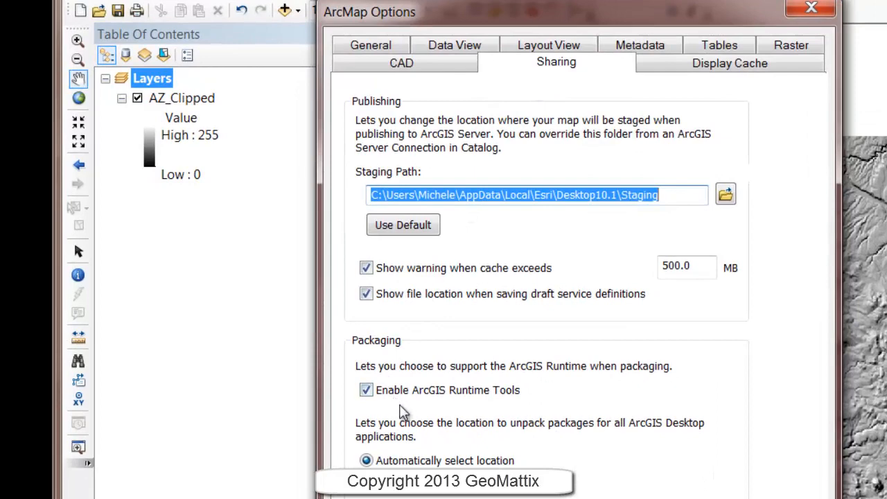
{"action": "mouse_move", "coordinate": [404, 411]}
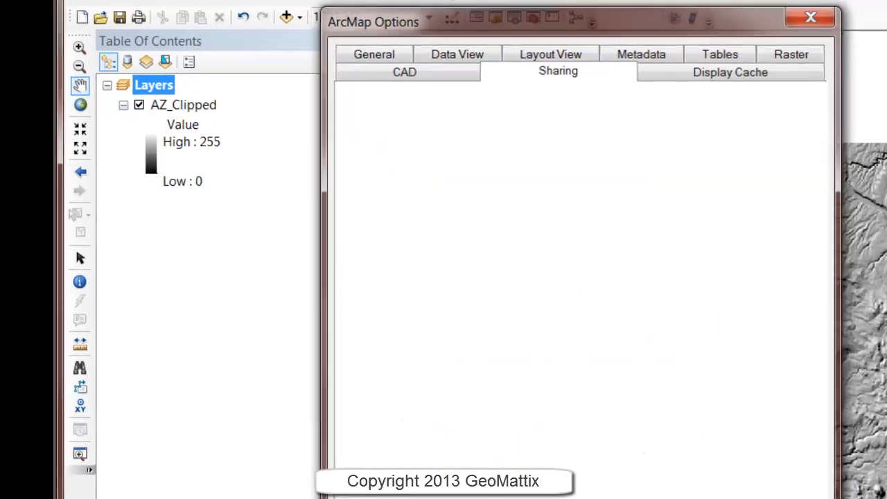
Step: Start a Tile Package share from the File menu, saving to Tile_Package.tpk
{"action": "left_click", "coordinate": [99, 54]}
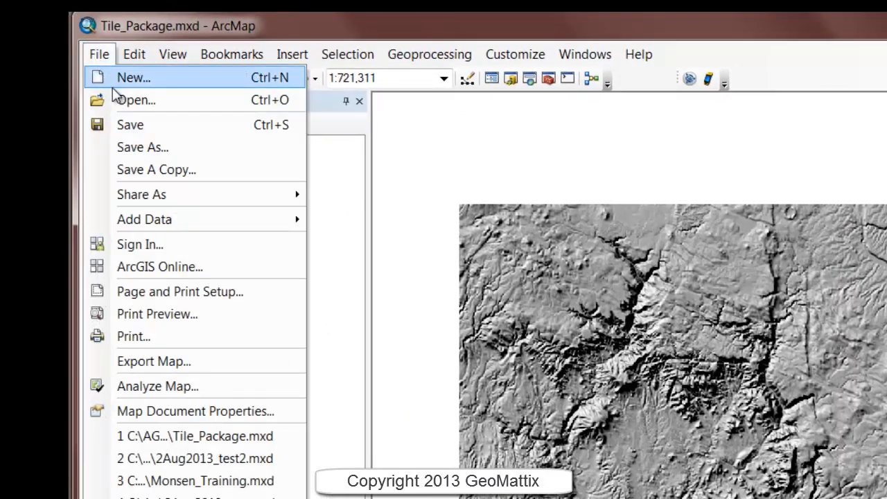
{"action": "mouse_move", "coordinate": [141, 194]}
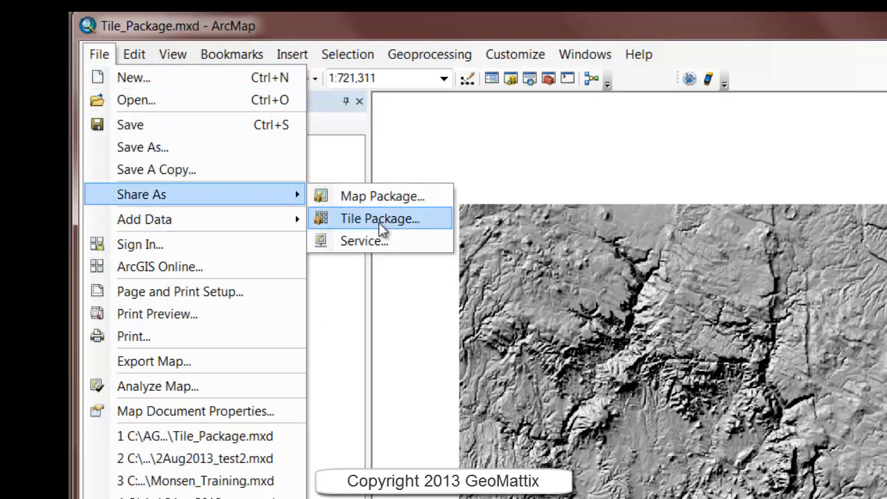
{"action": "left_click", "coordinate": [379, 218]}
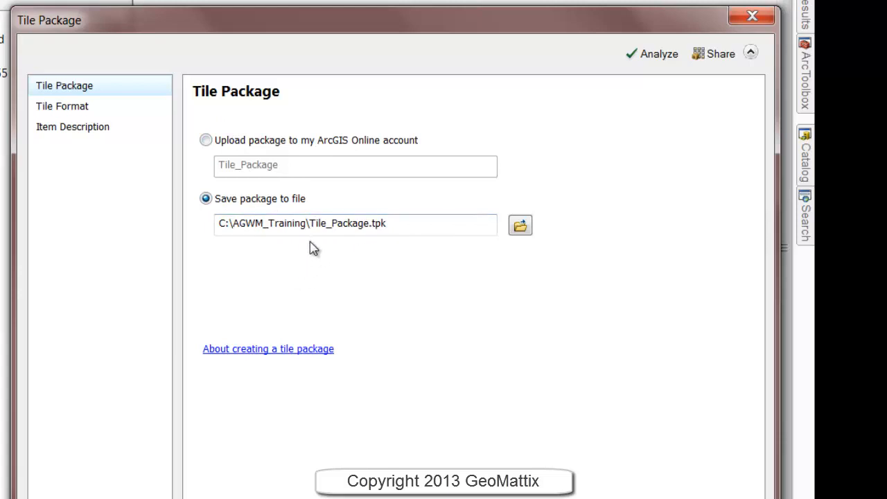
Step: In Tile Format, lower the highest level of detail from 20 to 10
{"action": "left_click", "coordinate": [61, 106]}
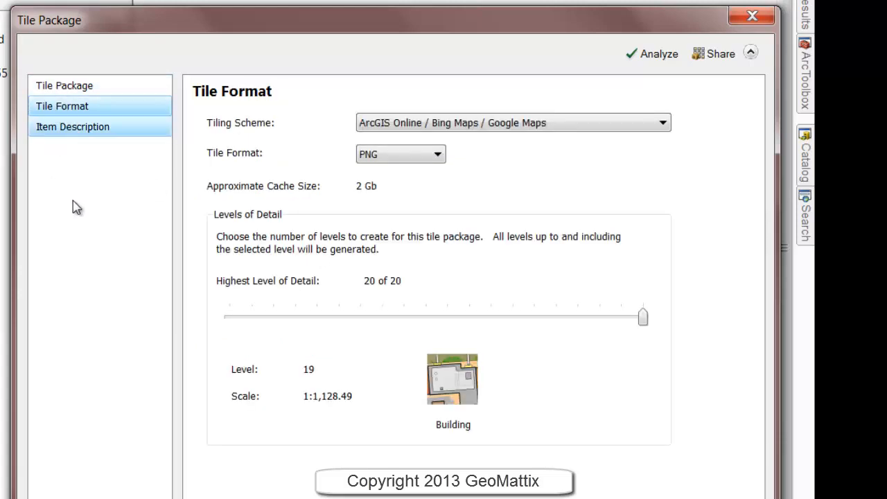
{"action": "mouse_move", "coordinate": [133, 235]}
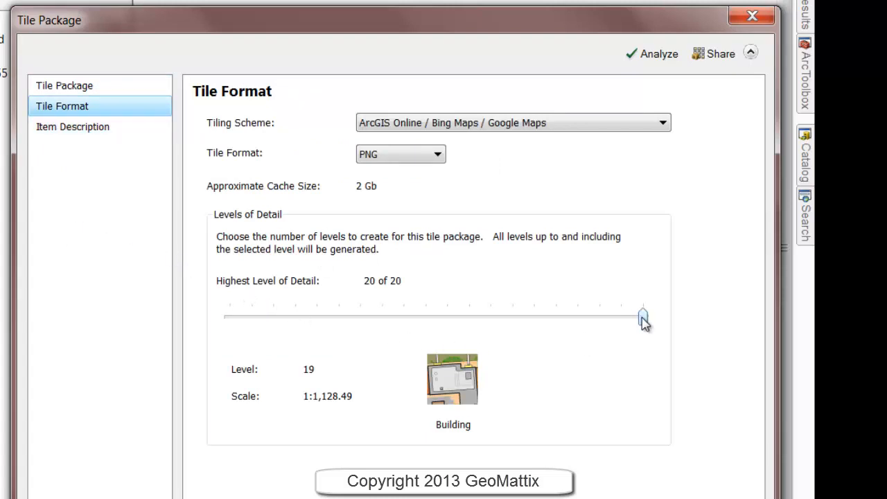
{"action": "left_click_drag", "start_coordinate": [643, 316], "coordinate": [426, 317]}
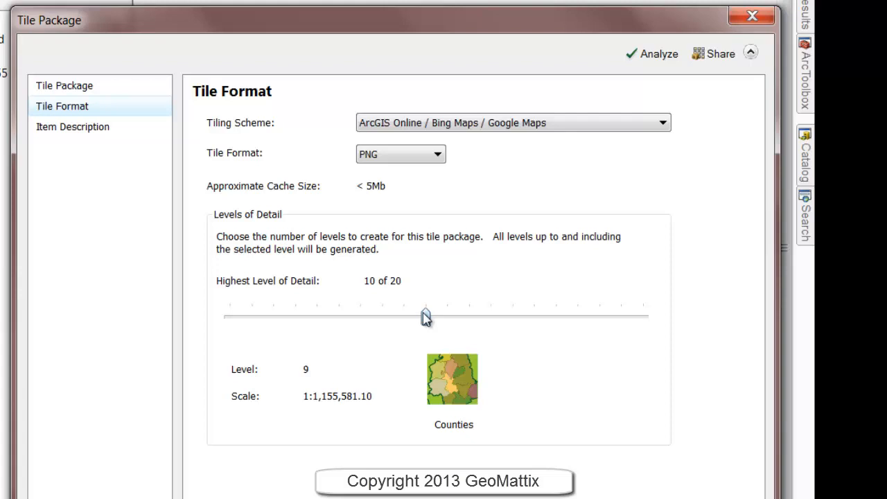
{"action": "mouse_move", "coordinate": [449, 358]}
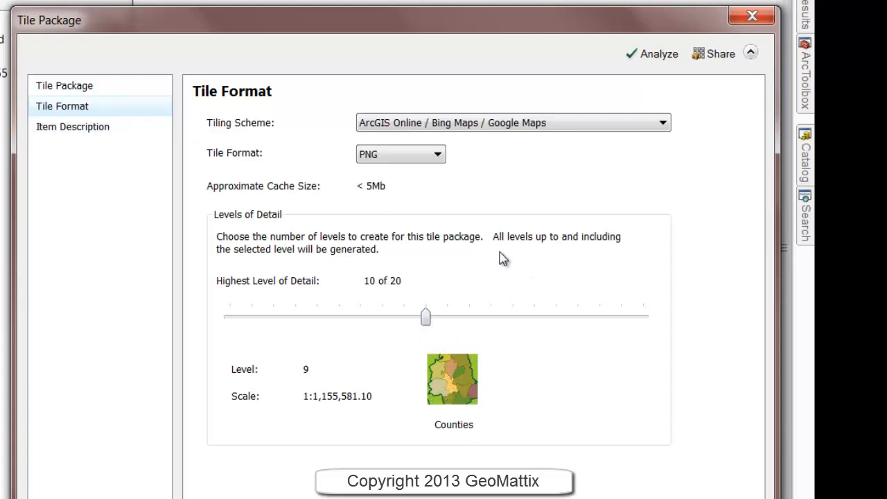
{"action": "mouse_move", "coordinate": [436, 324]}
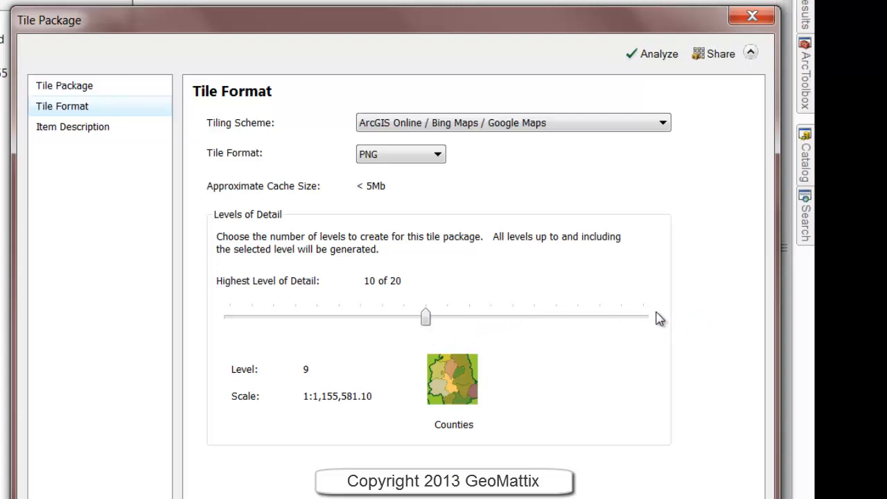
{"action": "mouse_move", "coordinate": [435, 268]}
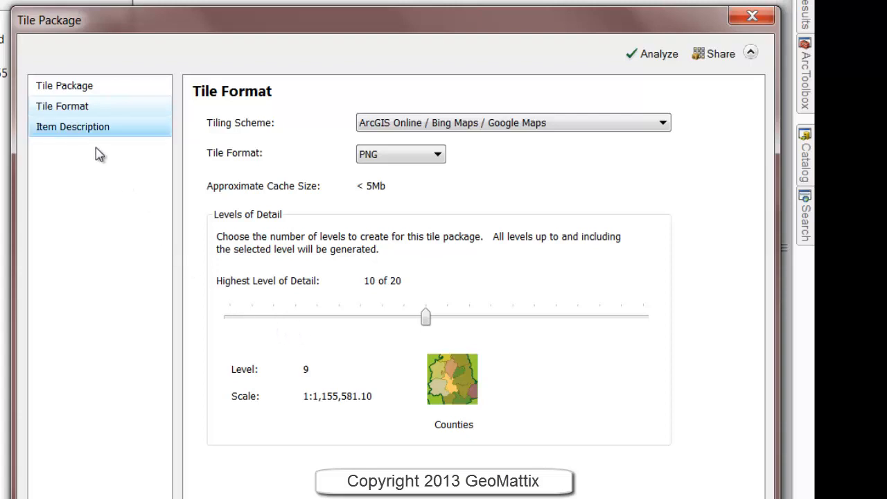
Step: Fill in the item description, share the package, and close the Tile Package window
{"action": "left_click", "coordinate": [73, 127]}
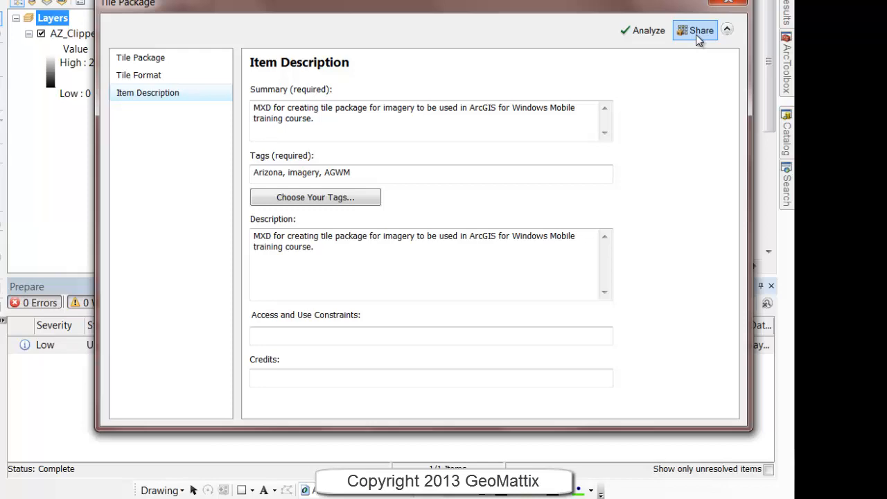
{"action": "mouse_move", "coordinate": [693, 40]}
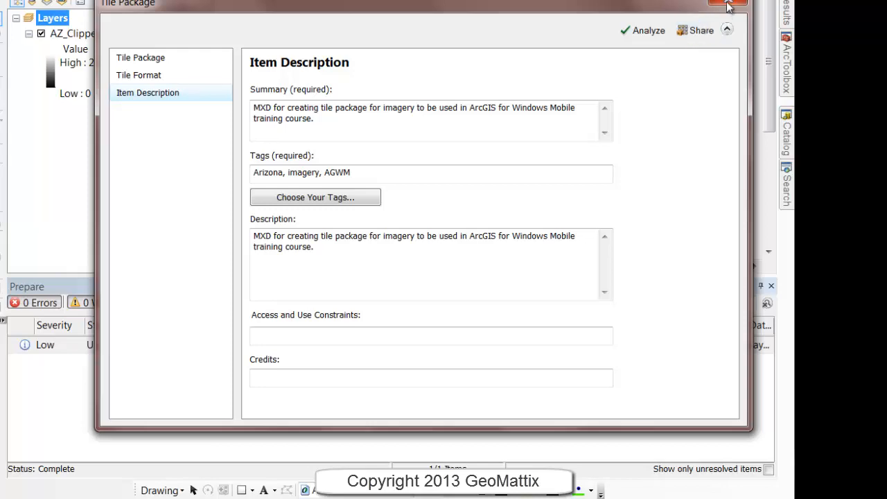
{"action": "left_click", "coordinate": [728, 4]}
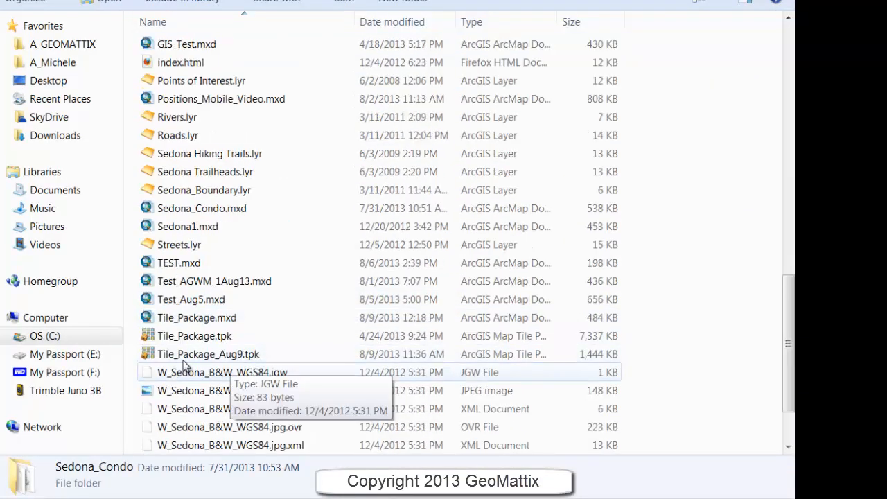
Step: Select Tile_Package_Aug9.tpk in the training folder and confirm its 1.40 MB size
{"action": "left_click", "coordinate": [208, 354]}
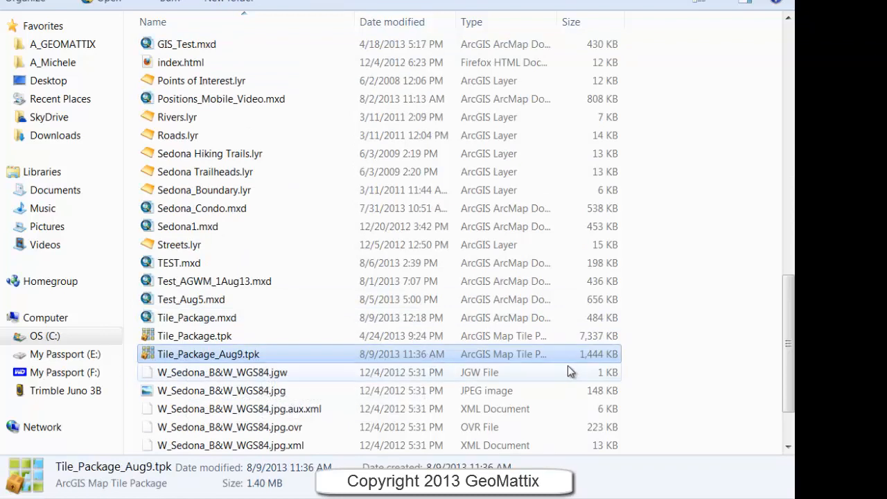
{"action": "left_click", "coordinate": [194, 335]}
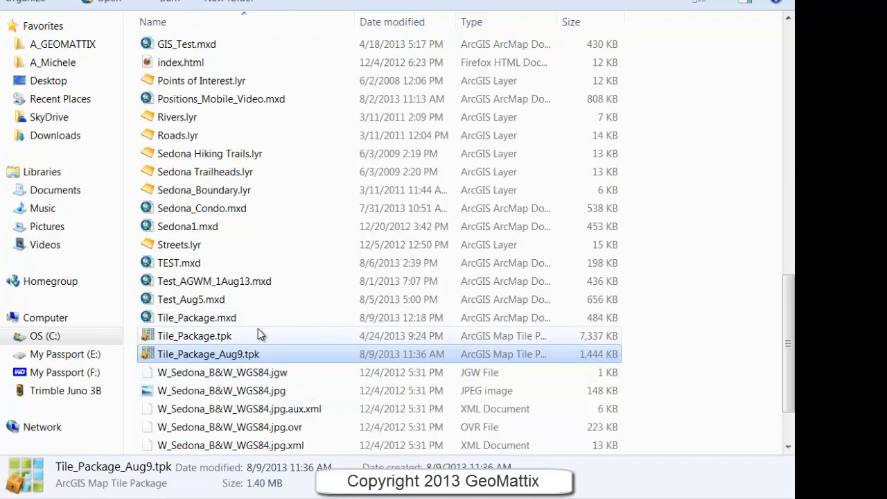
{"action": "left_click", "coordinate": [194, 335]}
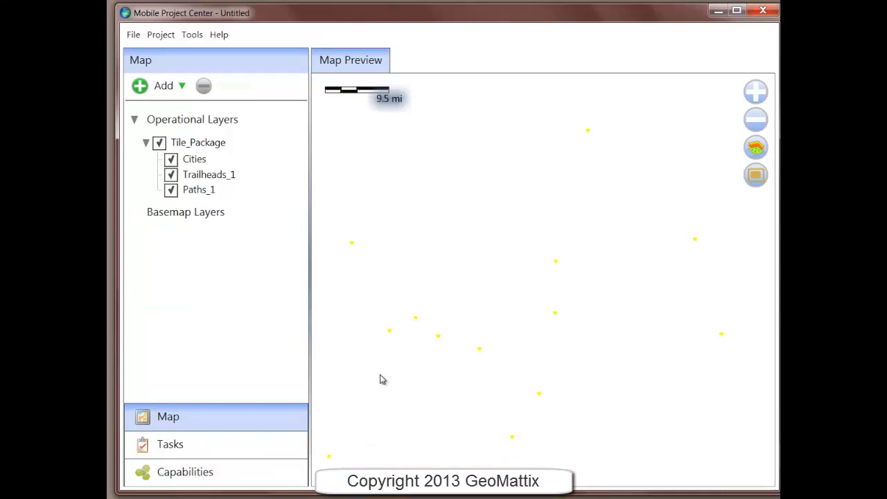
{"action": "mouse_move", "coordinate": [237, 329]}
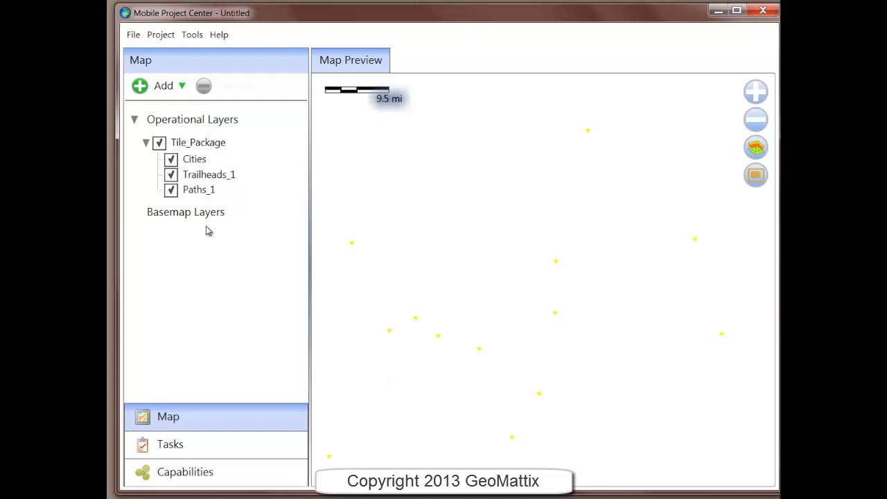
Step: Extract Tile_Package_Aug9.tpk to a destination folder and add it as the basemap layer
{"action": "left_click", "coordinate": [163, 85]}
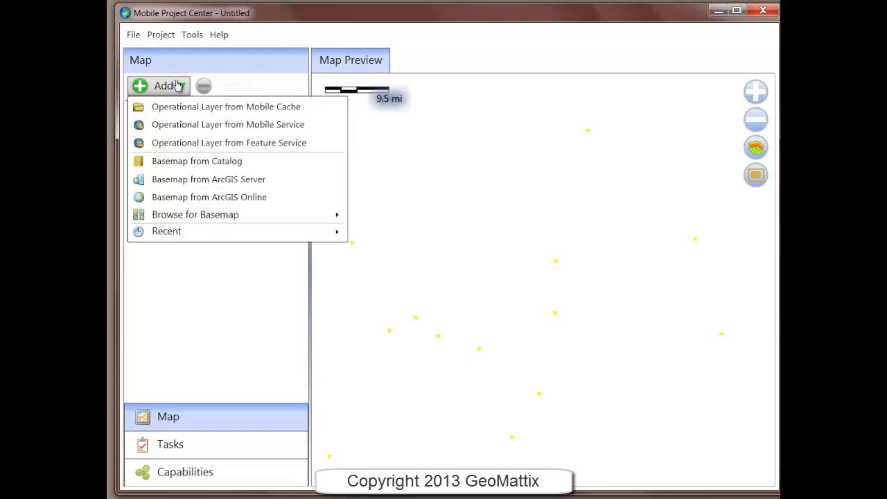
{"action": "left_click", "coordinate": [192, 34]}
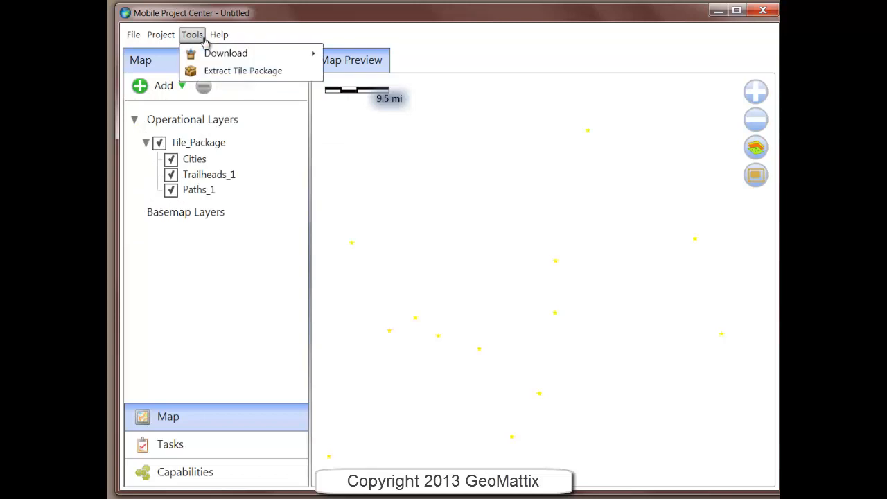
{"action": "mouse_move", "coordinate": [243, 71]}
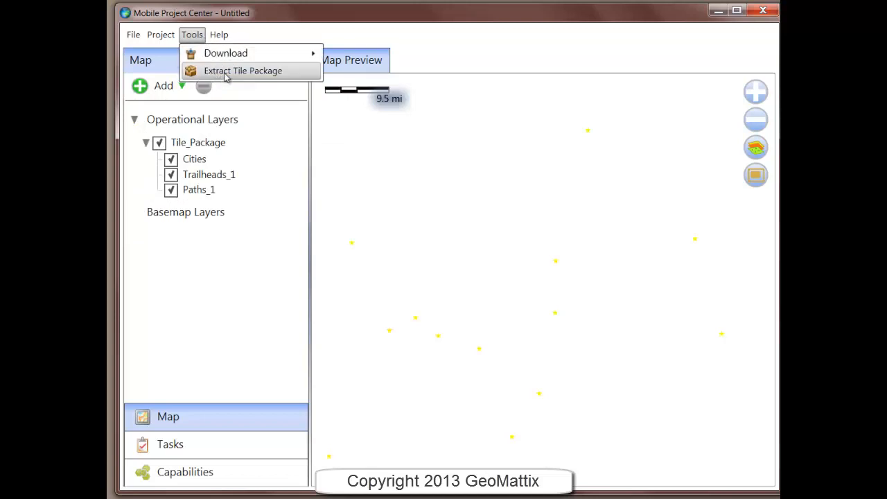
{"action": "left_click", "coordinate": [243, 71]}
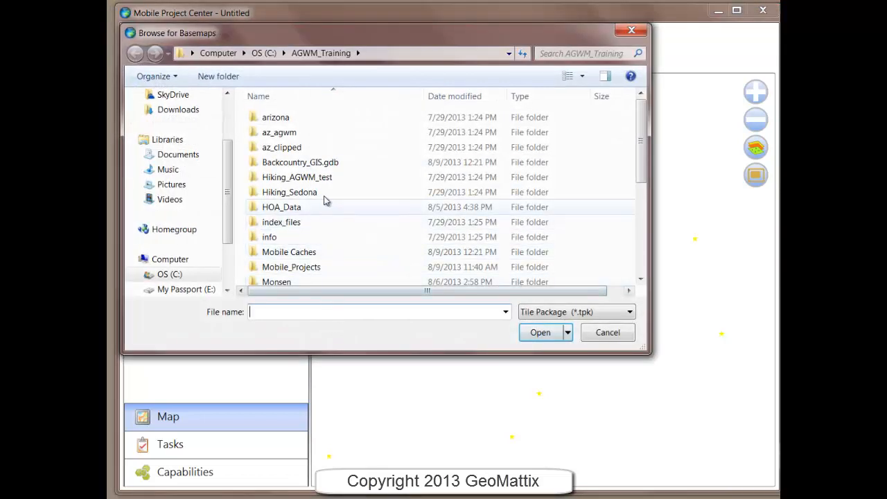
{"action": "scroll", "scroll_direction": "down", "scroll_amount": 3}
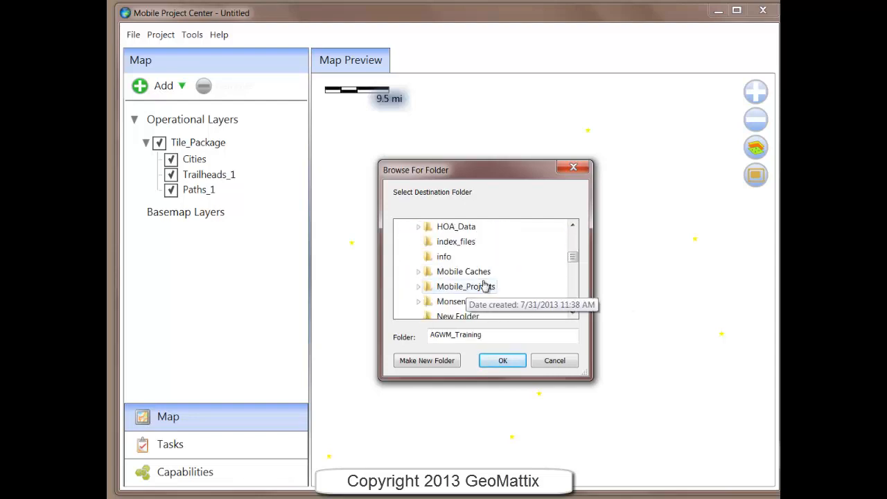
{"action": "left_click", "coordinate": [502, 359]}
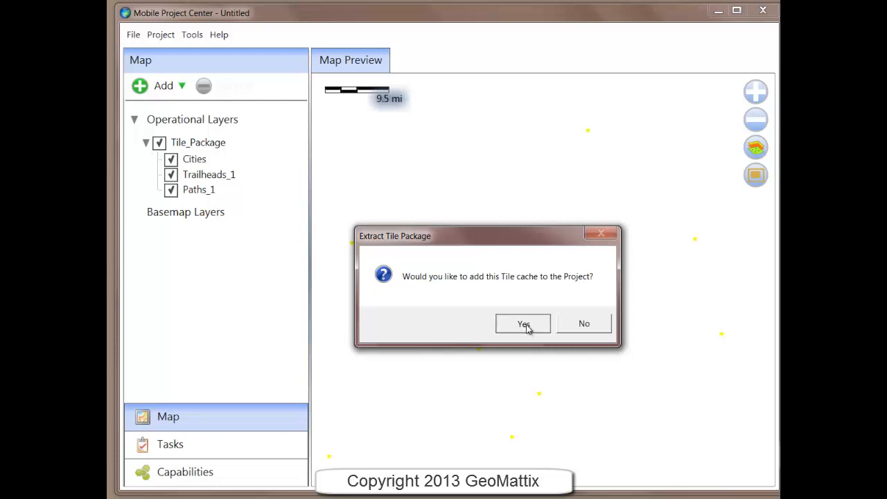
{"action": "left_click", "coordinate": [522, 323]}
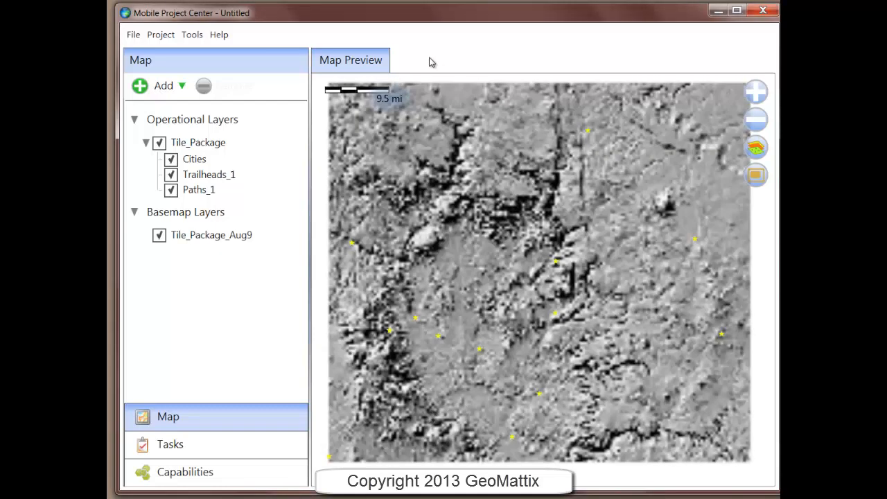
{"action": "mouse_move", "coordinate": [604, 383]}
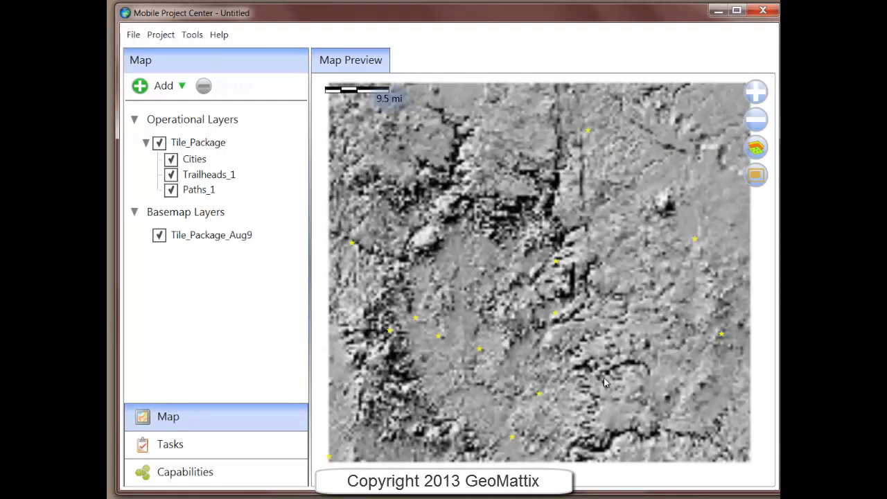
Step: Open Project Properties and enter a project title
{"action": "left_click", "coordinate": [133, 35]}
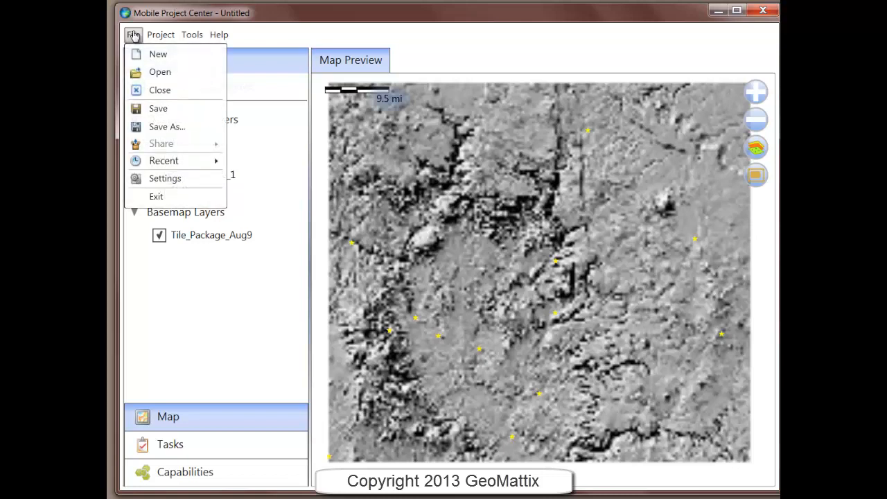
{"action": "left_click", "coordinate": [161, 35]}
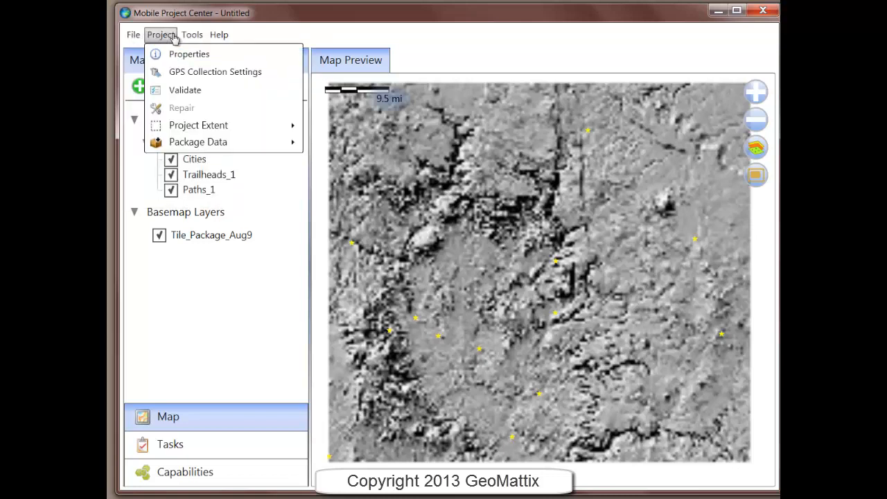
{"action": "left_click", "coordinate": [188, 54]}
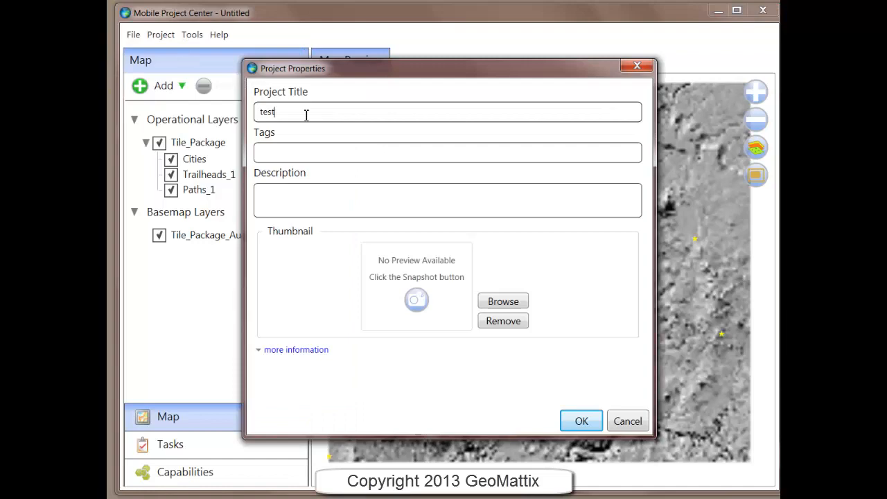
{"action": "left_click", "coordinate": [133, 35]}
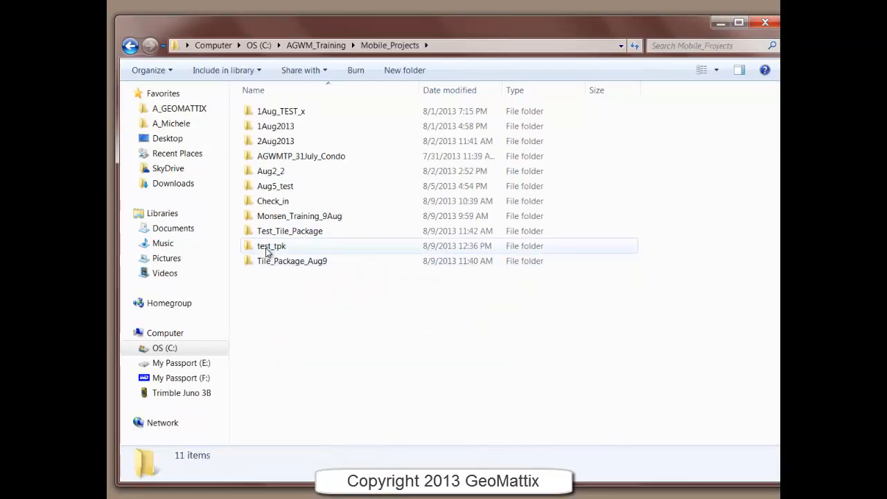
Step: Browse test_tpk and its Tile_Package folder, then open test_tpk.amp in ArcGIS Mobile
{"action": "double_click", "coordinate": [271, 246]}
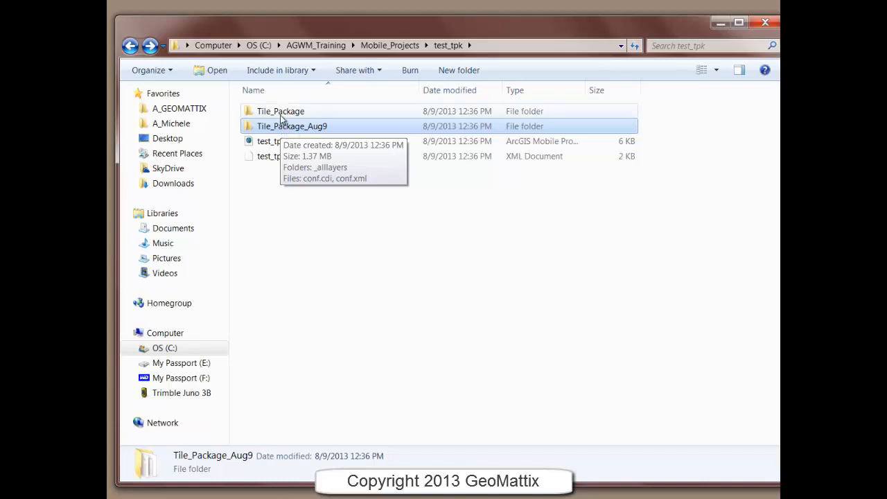
{"action": "double_click", "coordinate": [280, 111]}
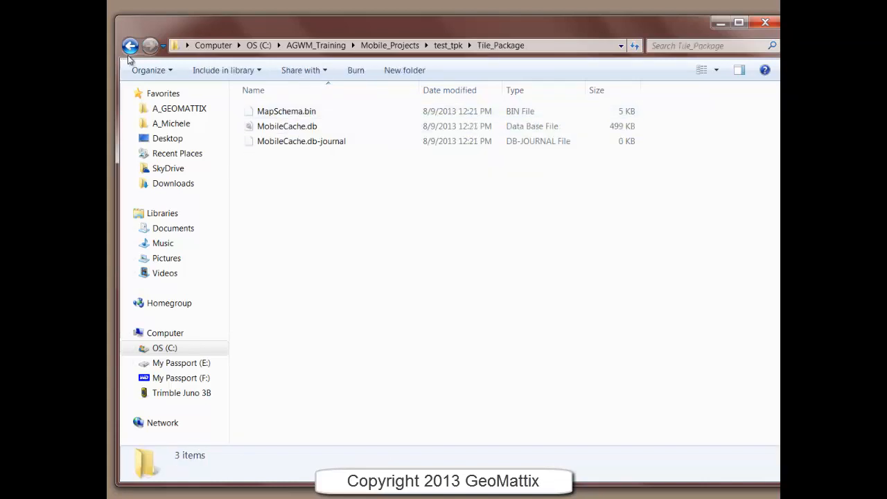
{"action": "left_click", "coordinate": [130, 45]}
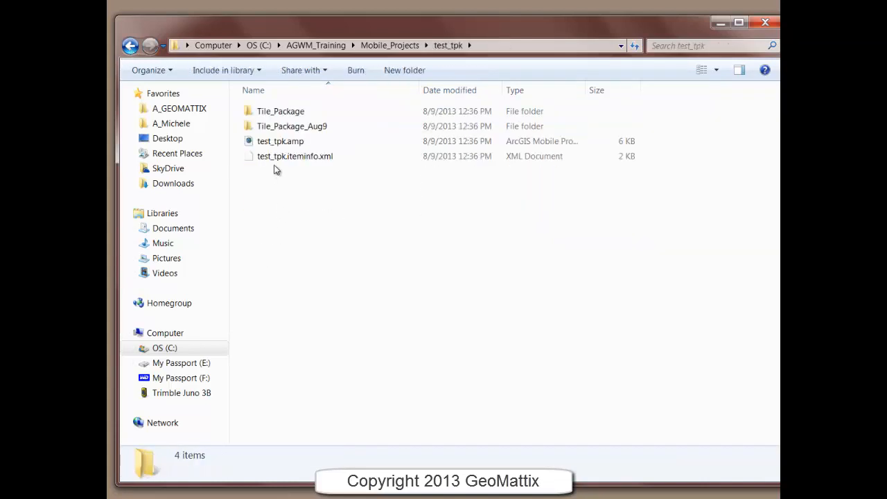
{"action": "double_click", "coordinate": [280, 141]}
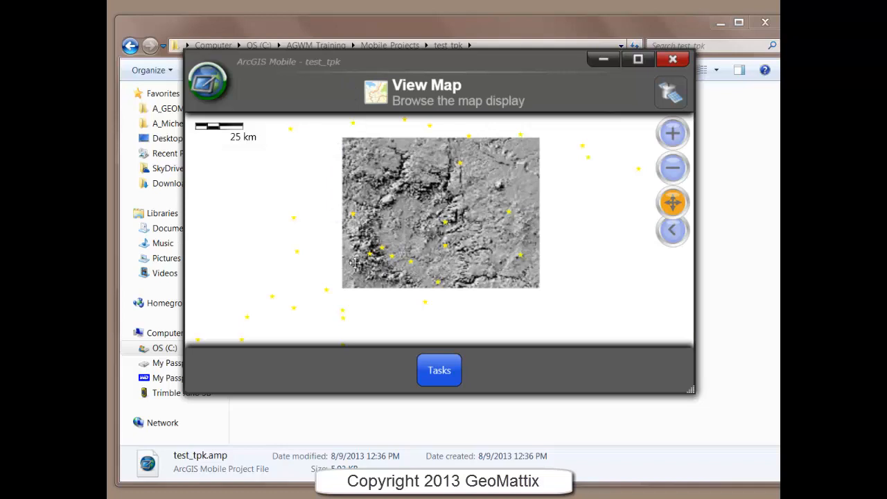
{"action": "mouse_move", "coordinate": [378, 209]}
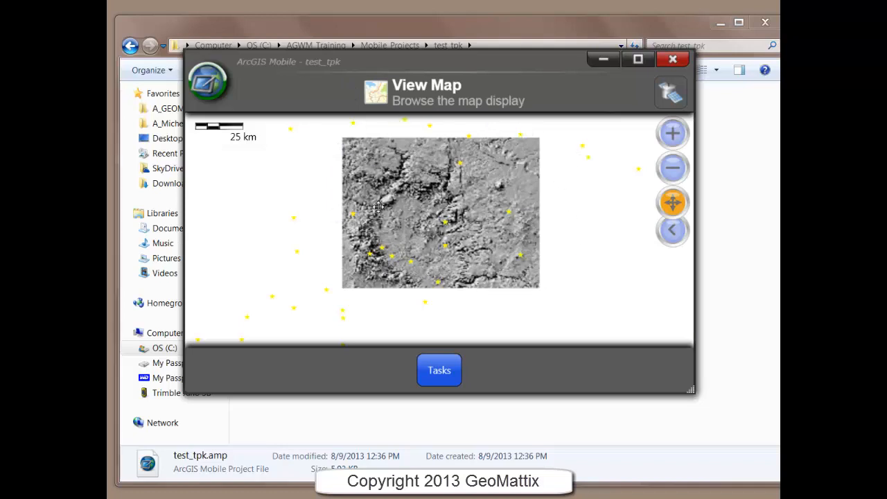